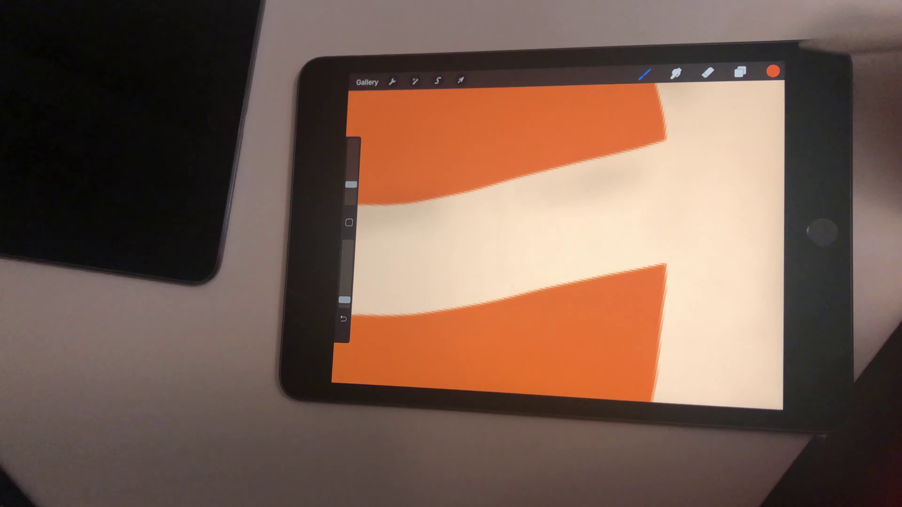
Bring up Procreate's App Store listing and look through its previews, description and ratings.
click(645, 74)
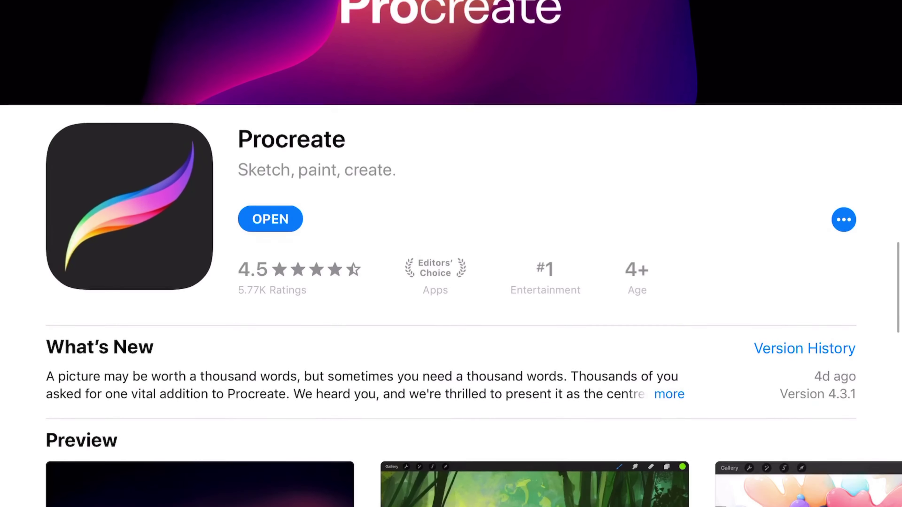
scroll(down, 3)
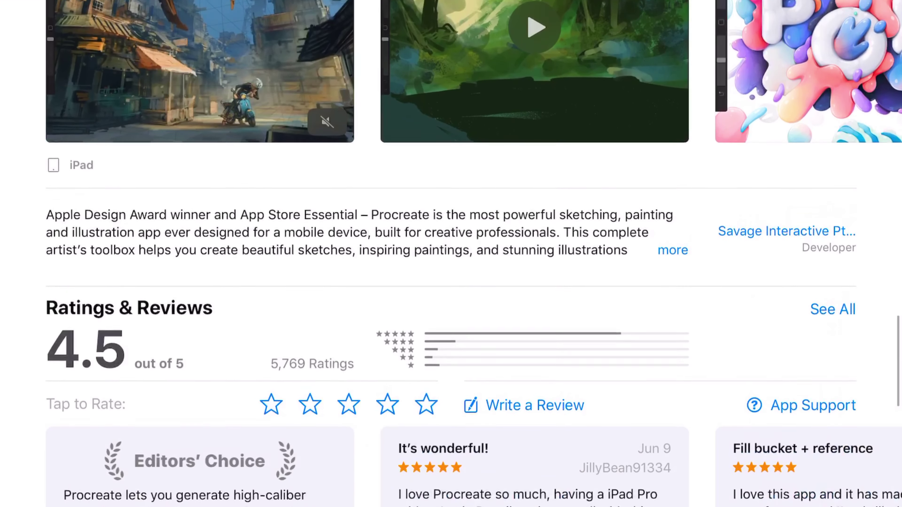
scroll(up, 3)
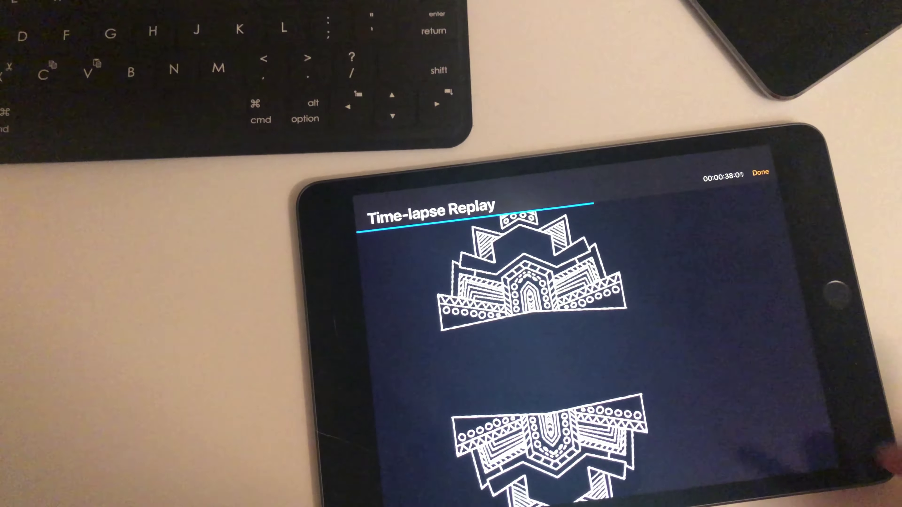
End the time-lapse replay with Done, returning to the orange-and-cream painting canvas.
click(760, 171)
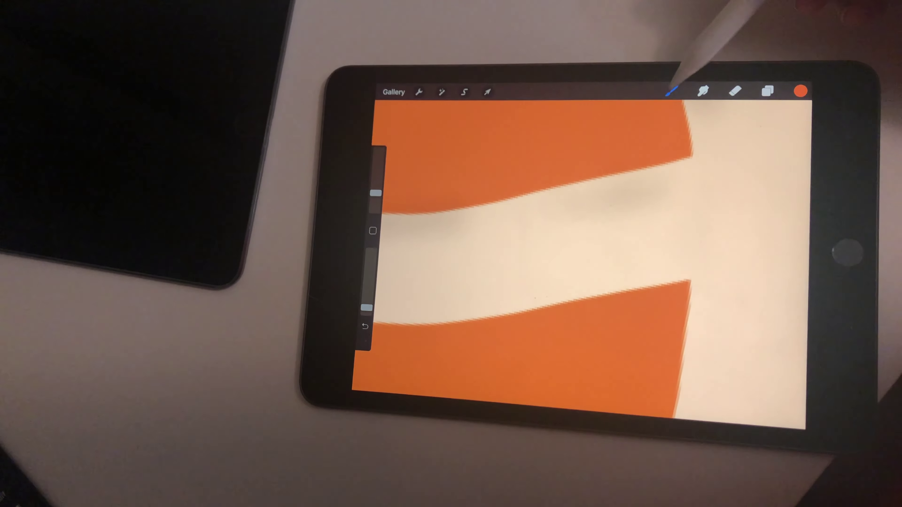